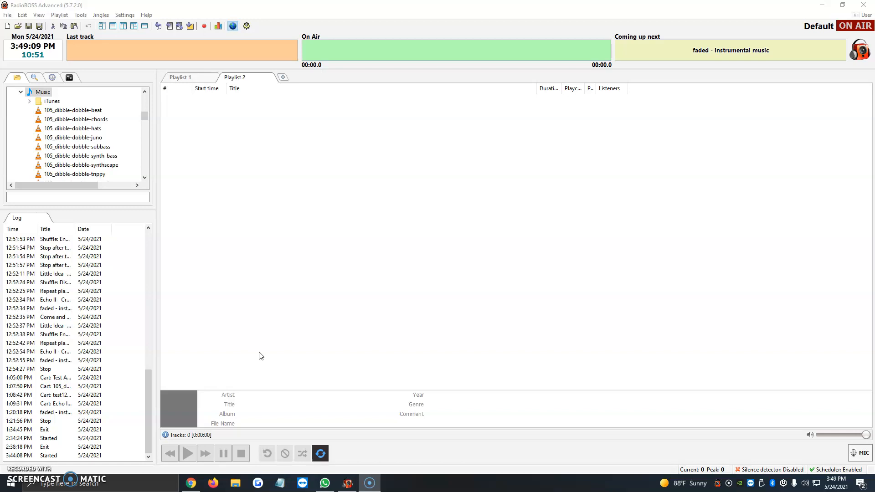
Show Playlist 1's four tracks and switch the side panel through Search to the Equalizer and gain view
{"action": "left_click", "coordinate": [179, 76]}
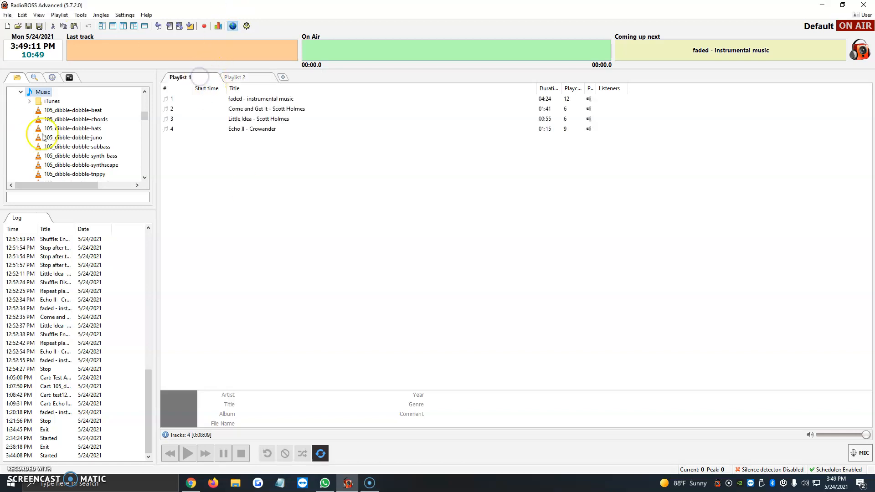
{"action": "mouse_move", "coordinate": [84, 128]}
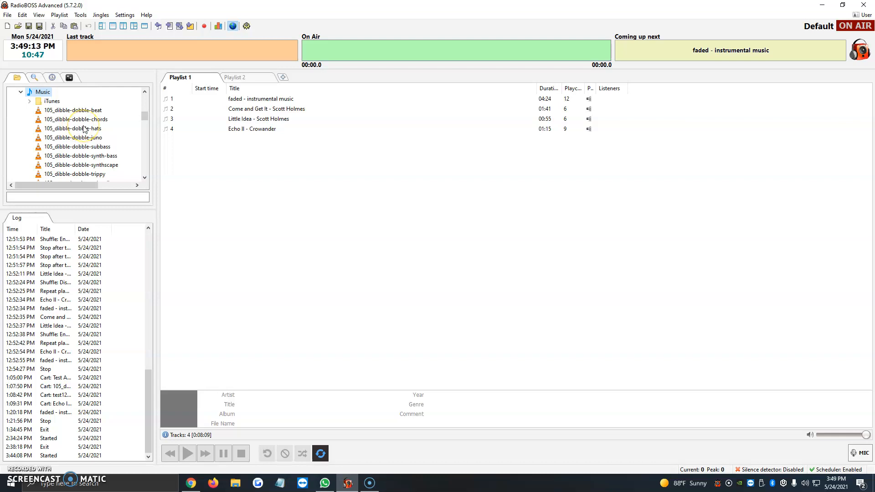
{"action": "left_click", "coordinate": [35, 78]}
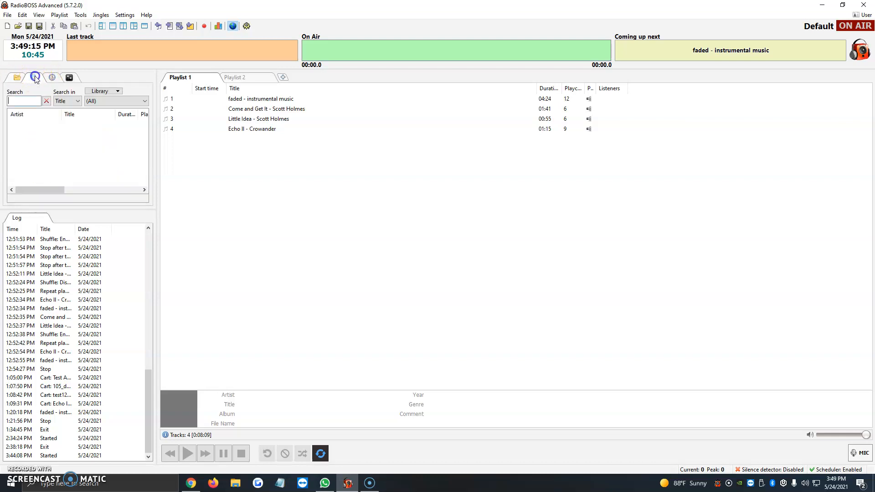
{"action": "left_click", "coordinate": [70, 77]}
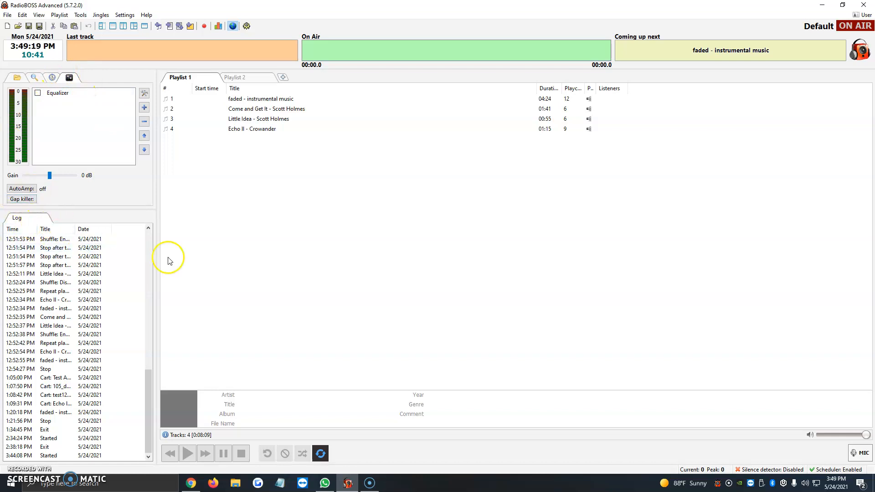
{"action": "mouse_move", "coordinate": [302, 247]}
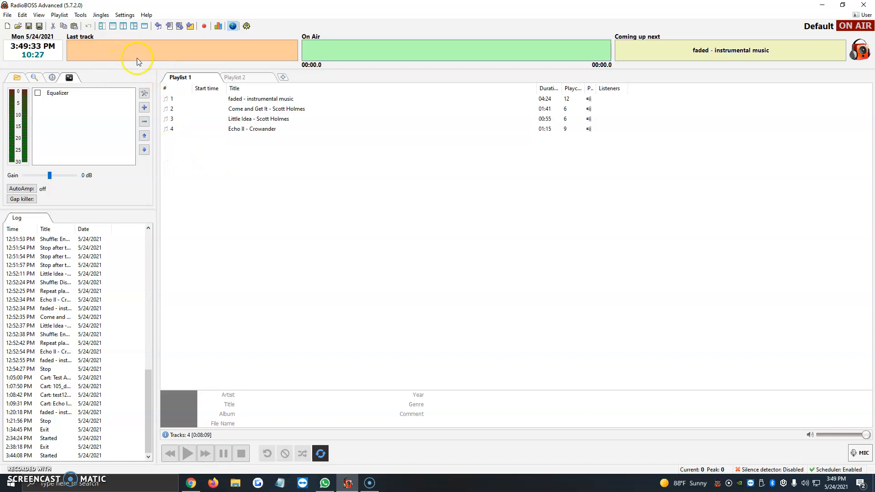
{"action": "mouse_move", "coordinate": [108, 31]}
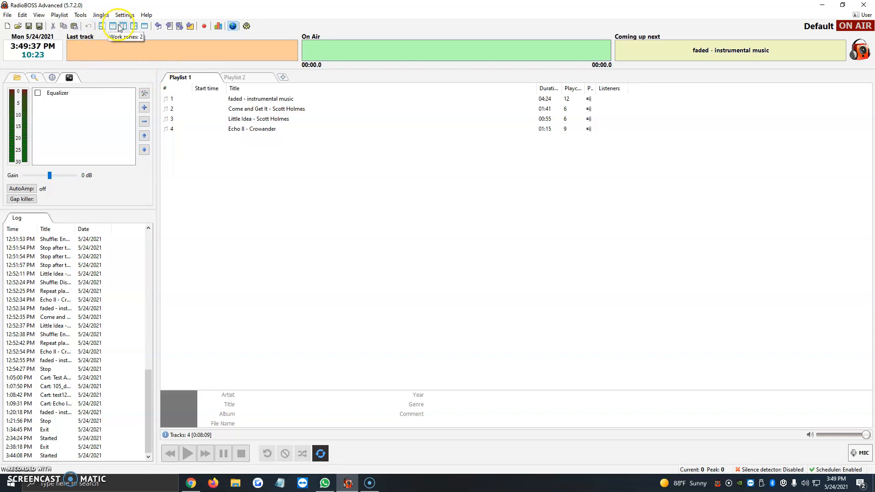
{"action": "mouse_move", "coordinate": [143, 26]}
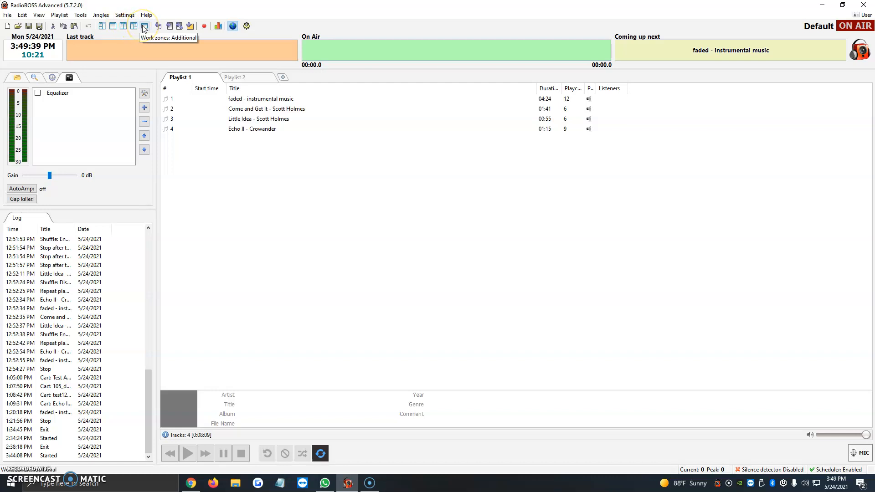
{"action": "mouse_move", "coordinate": [120, 31]}
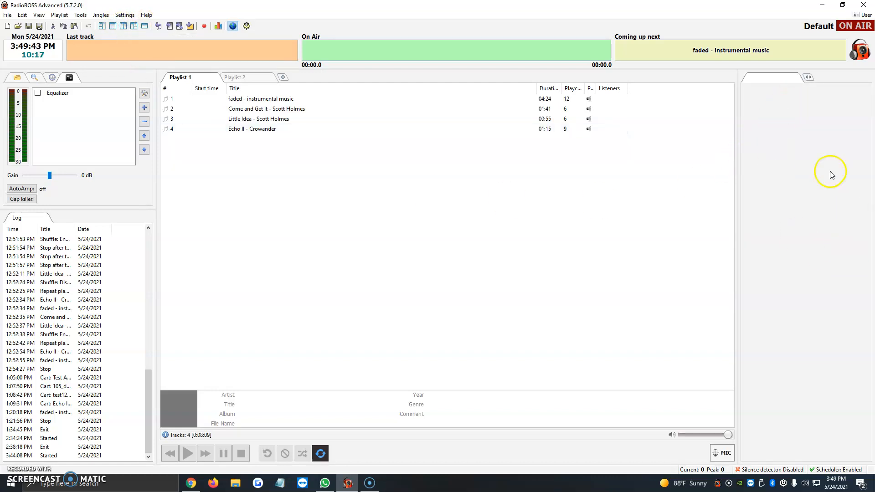
{"action": "mouse_move", "coordinate": [815, 83]}
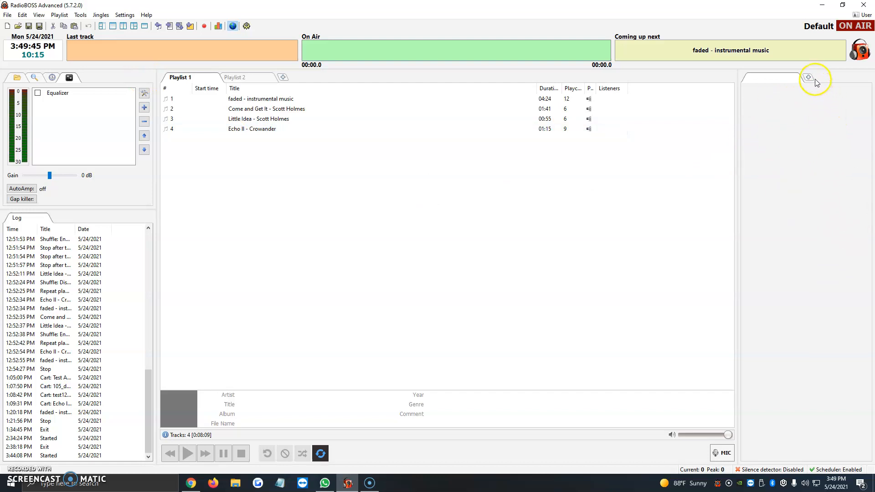
Add a Notepad tab named NOTE0 to the new zone and write 'type type type' in it
{"action": "left_click", "coordinate": [808, 77]}
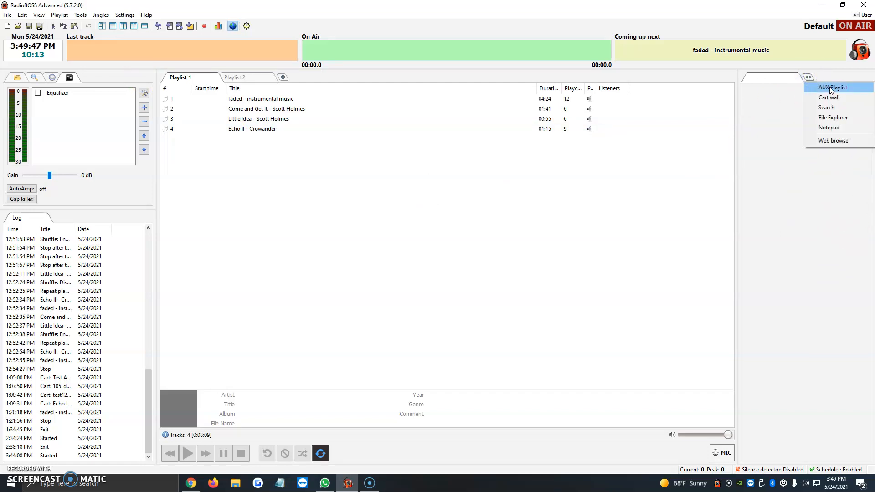
{"action": "mouse_move", "coordinate": [833, 118]}
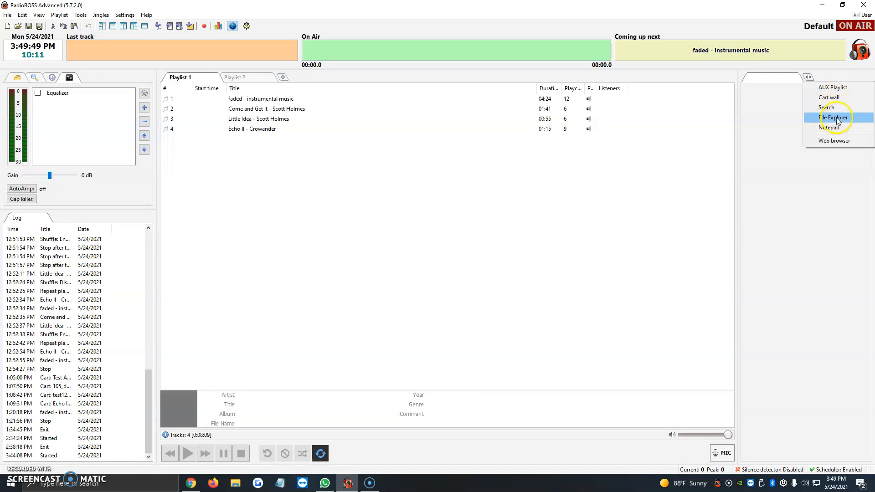
{"action": "left_click", "coordinate": [833, 117]}
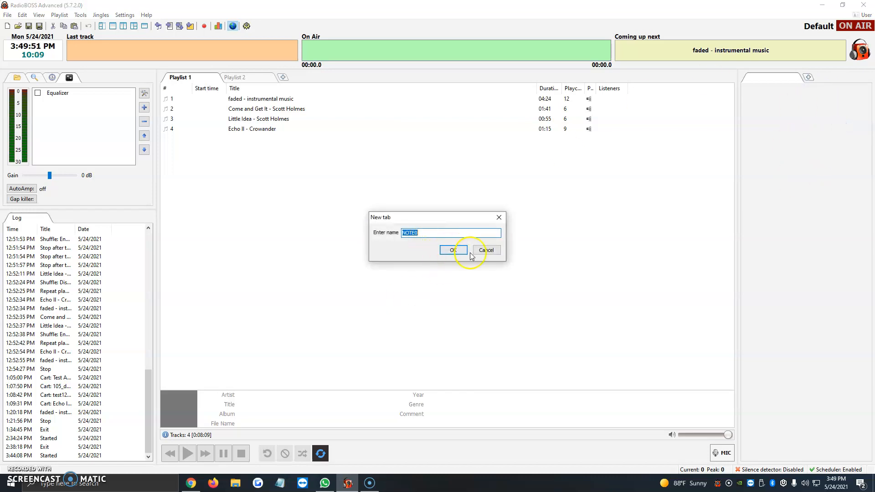
{"action": "left_click", "coordinate": [451, 249]}
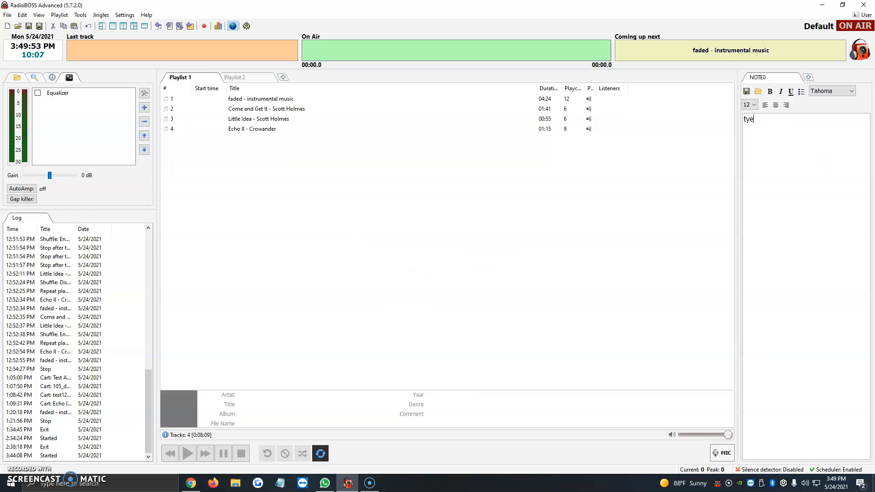
{"action": "type", "text": "type type type"}
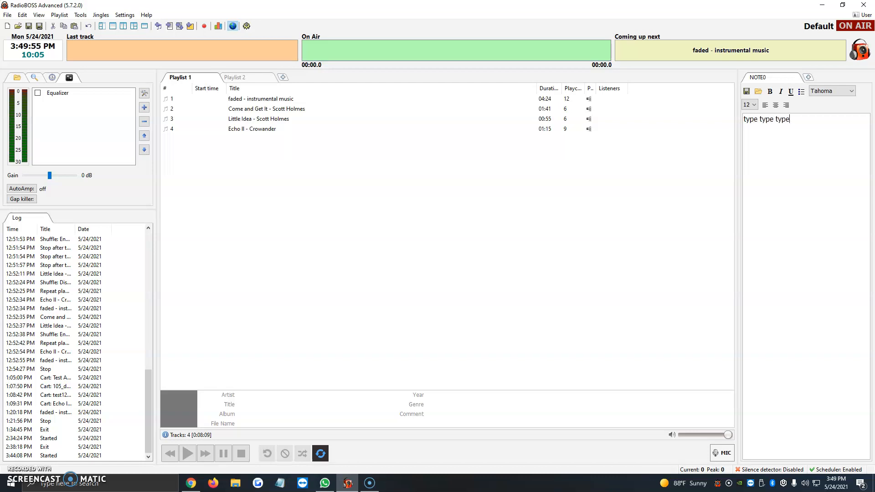
{"action": "mouse_move", "coordinate": [793, 138]}
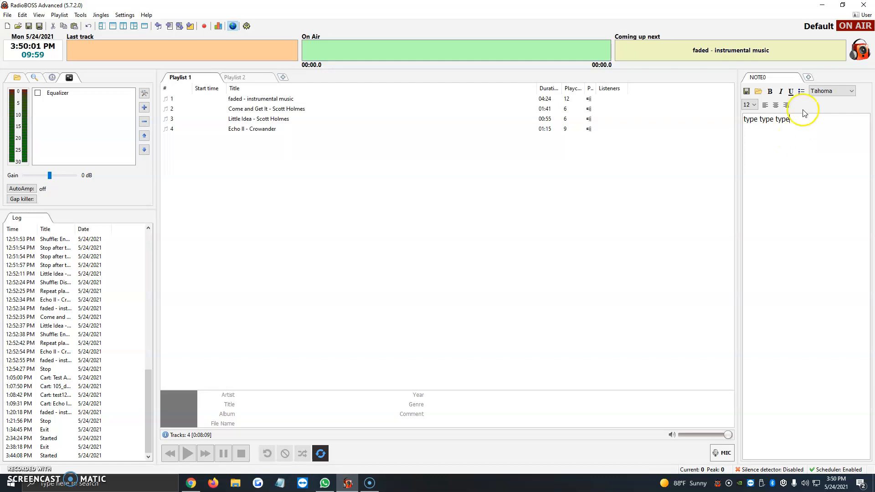
{"action": "mouse_move", "coordinate": [128, 28]}
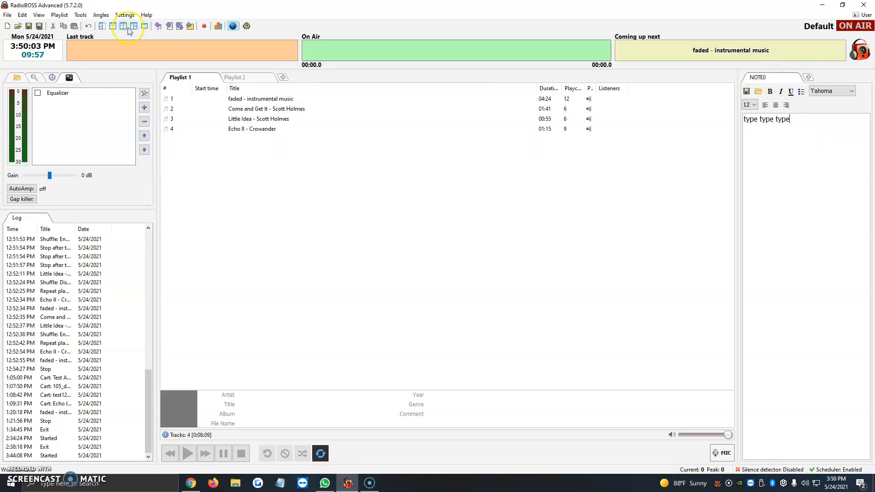
Split the extra zone and add a Cart wall tab named jingles in the lower half
{"action": "left_click", "coordinate": [134, 27]}
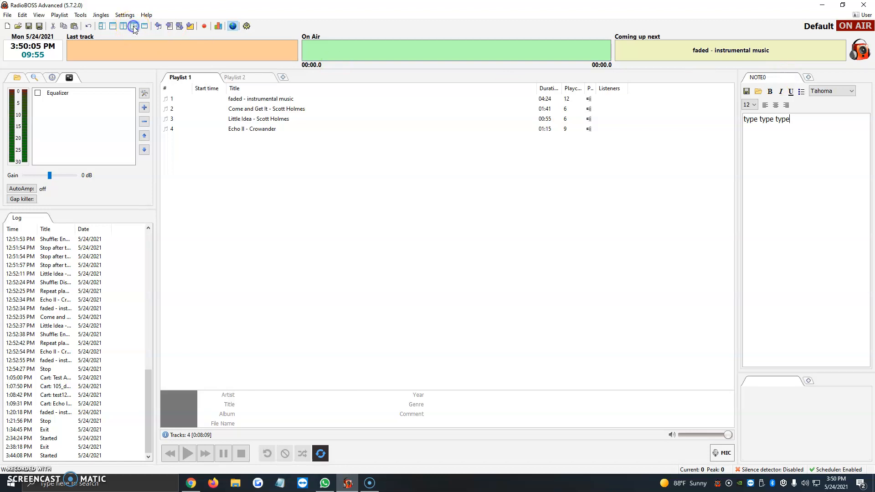
{"action": "mouse_move", "coordinate": [802, 372]}
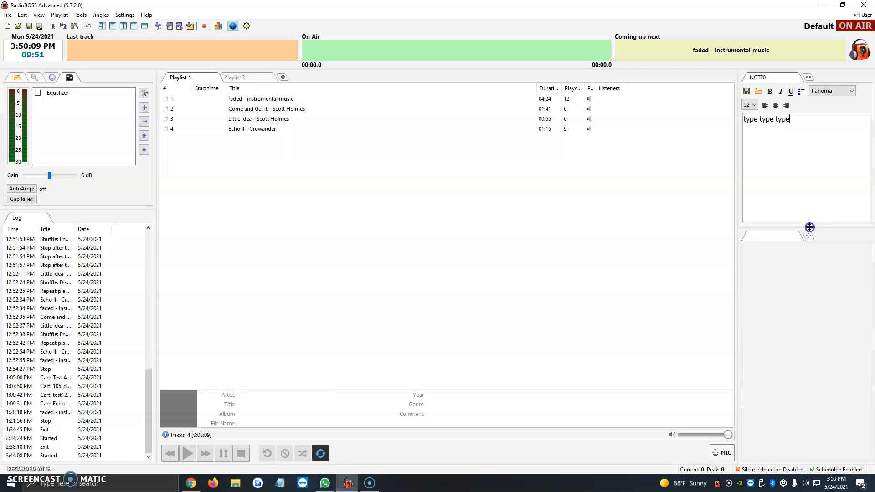
{"action": "left_click", "coordinate": [809, 235]}
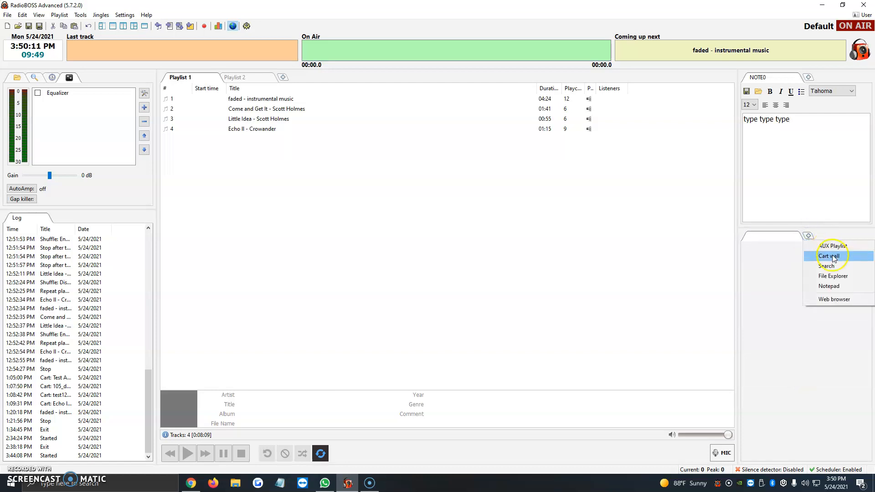
{"action": "left_click", "coordinate": [829, 255]}
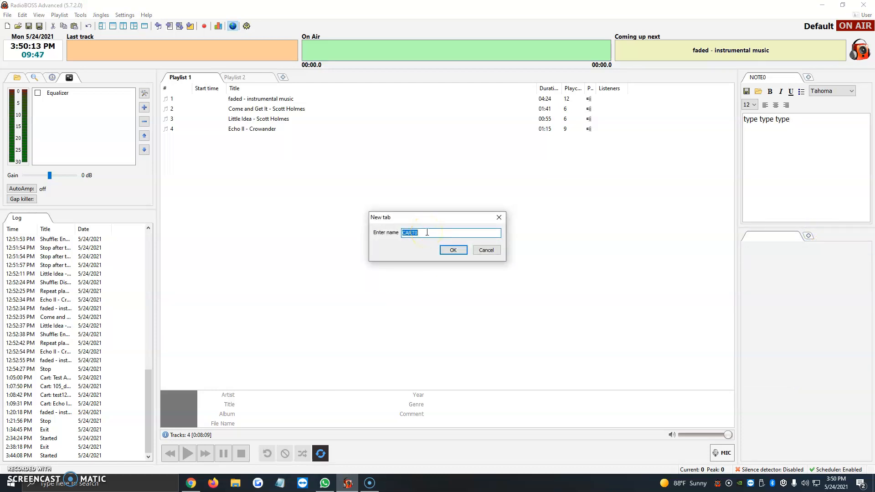
{"action": "left_click", "coordinate": [453, 249]}
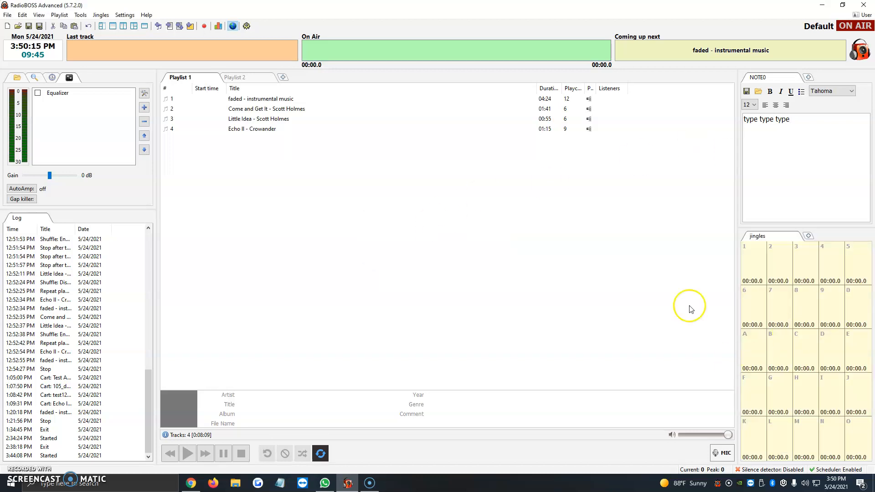
{"action": "mouse_move", "coordinate": [791, 280]}
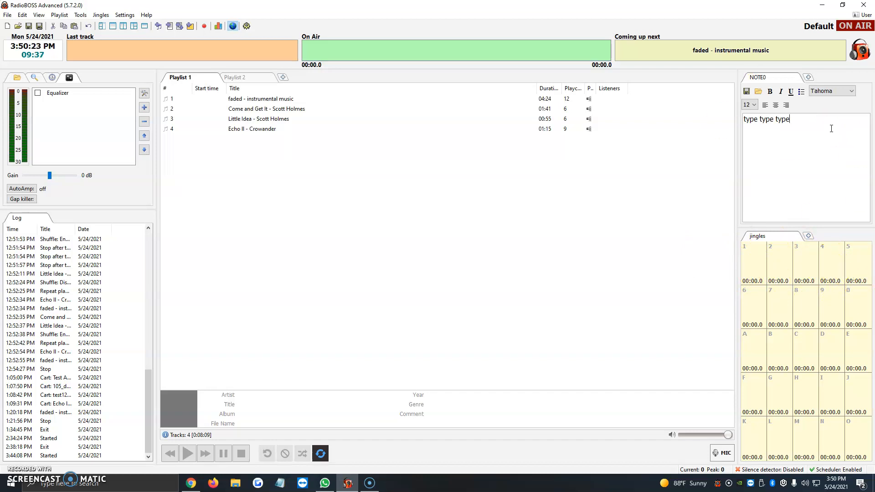
{"action": "mouse_move", "coordinate": [812, 274]}
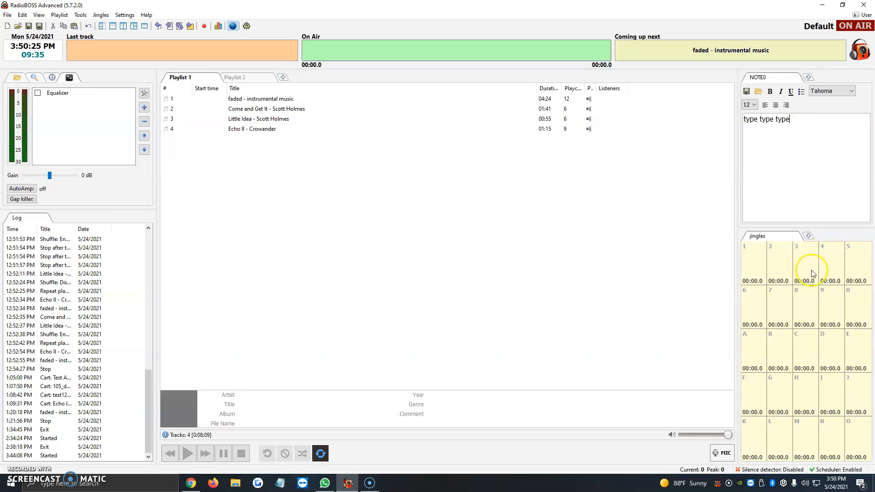
{"action": "mouse_move", "coordinate": [148, 41]}
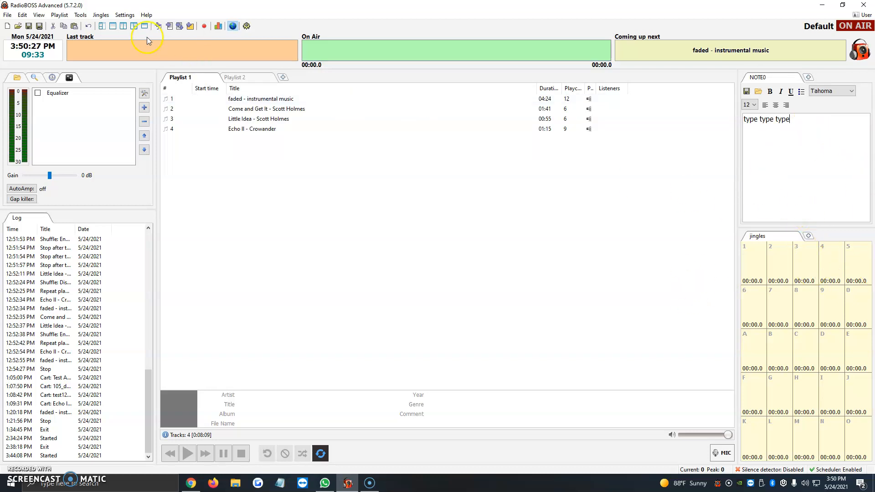
{"action": "mouse_move", "coordinate": [143, 26]}
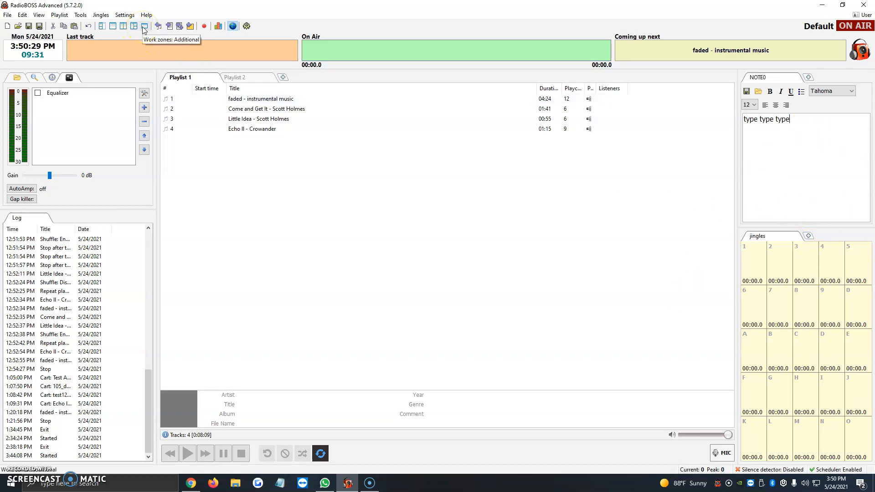
Create a floating work zone with an AUX Playlist tab named playlist and bring it to the front
{"action": "left_click", "coordinate": [144, 27]}
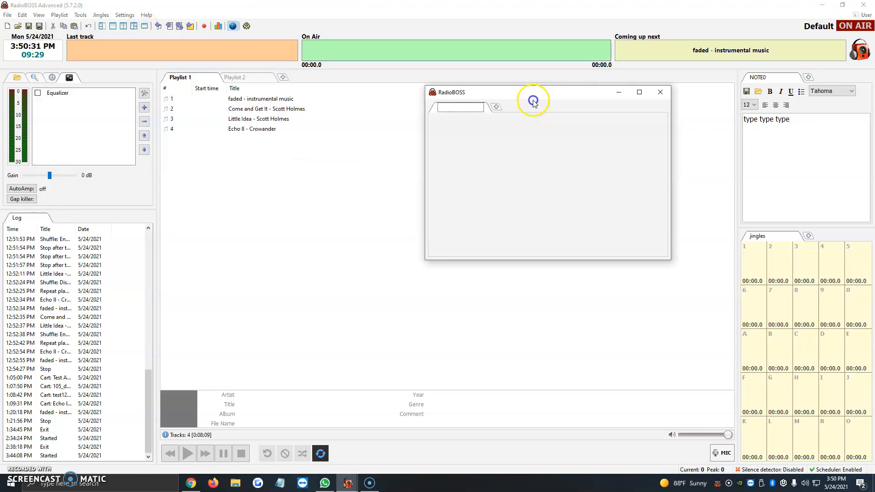
{"action": "left_click", "coordinate": [495, 106]}
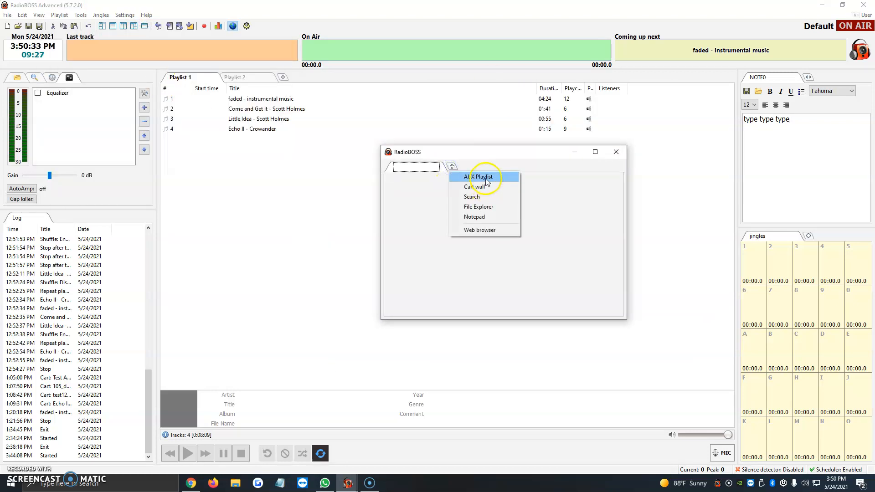
{"action": "left_click", "coordinate": [478, 175]}
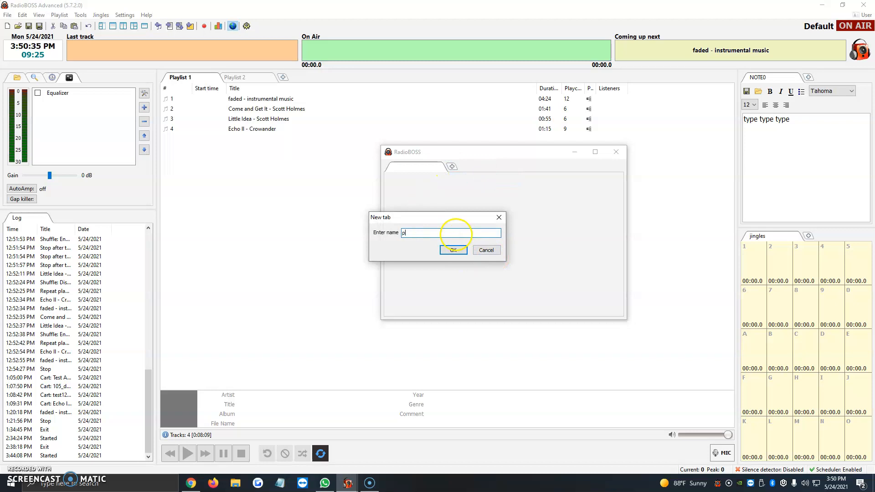
{"action": "left_click", "coordinate": [453, 250]}
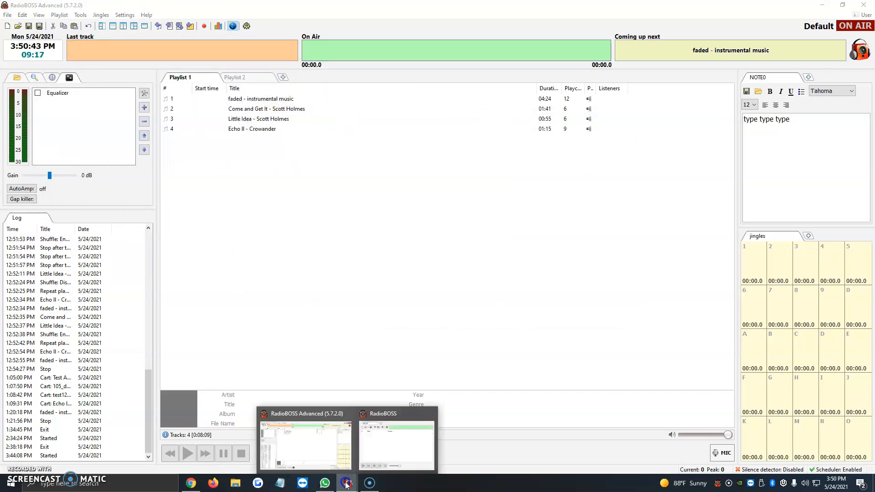
{"action": "left_click", "coordinate": [396, 444]}
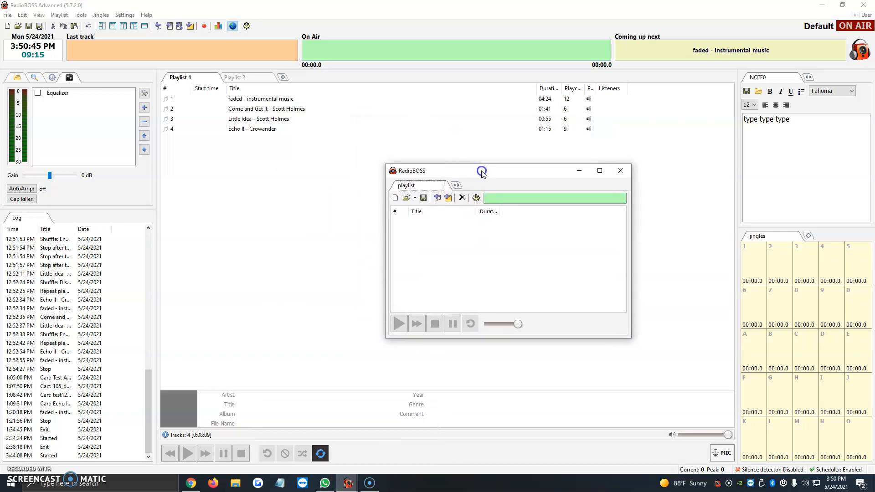
{"action": "mouse_move", "coordinate": [589, 217]}
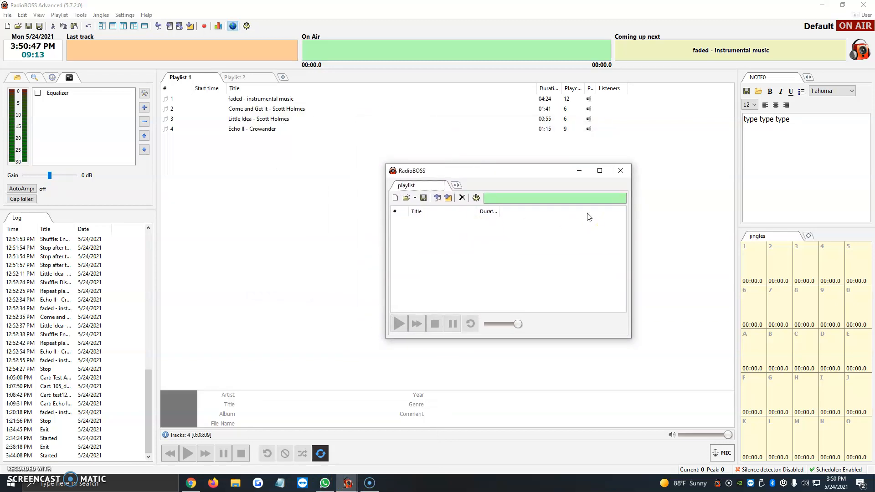